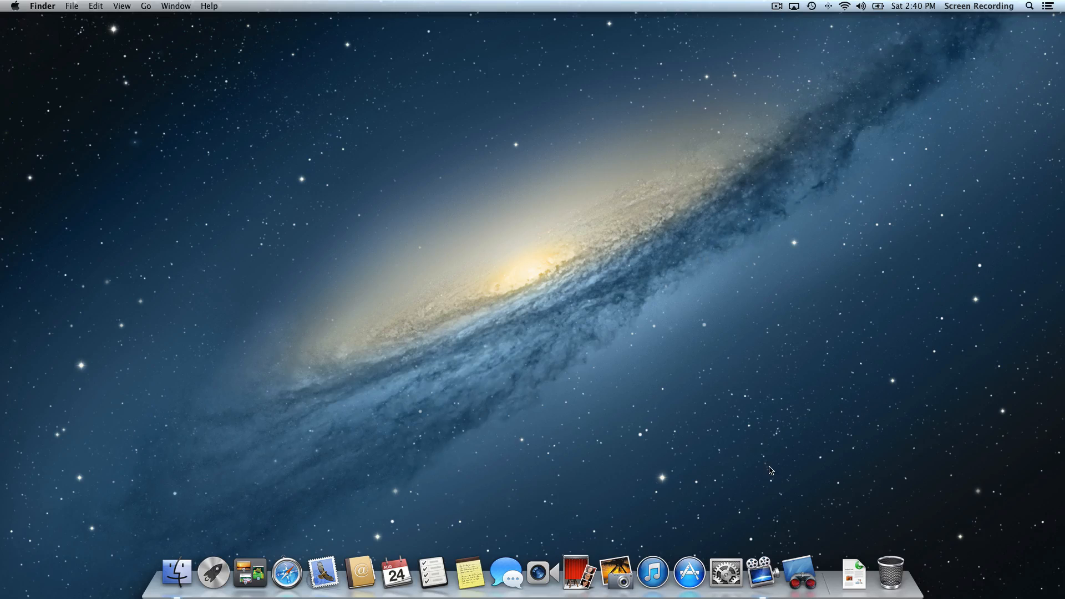
mouse_move(791, 547)
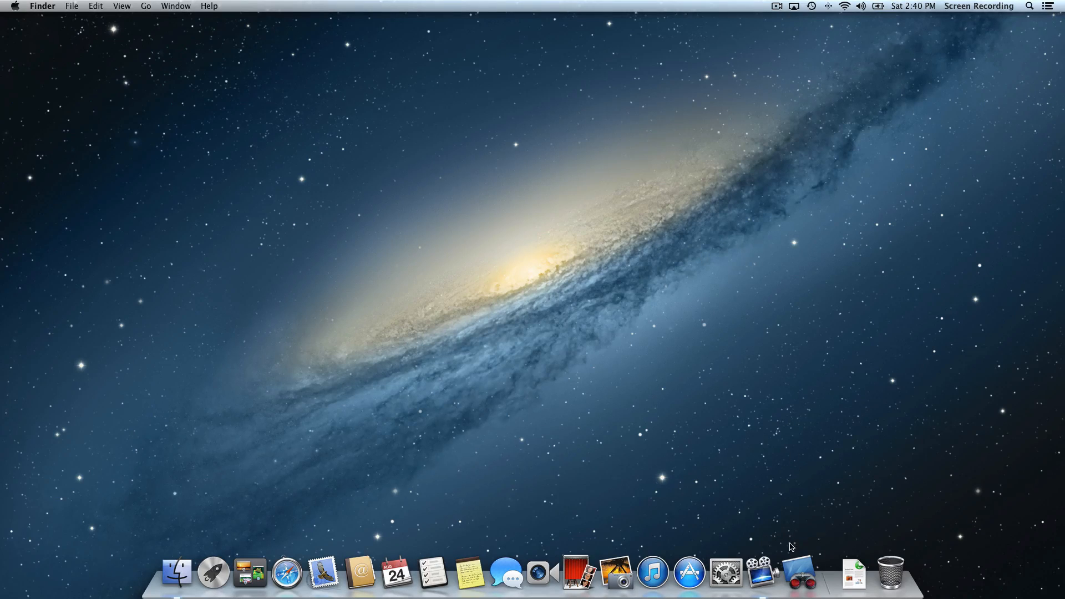
mouse_move(801, 573)
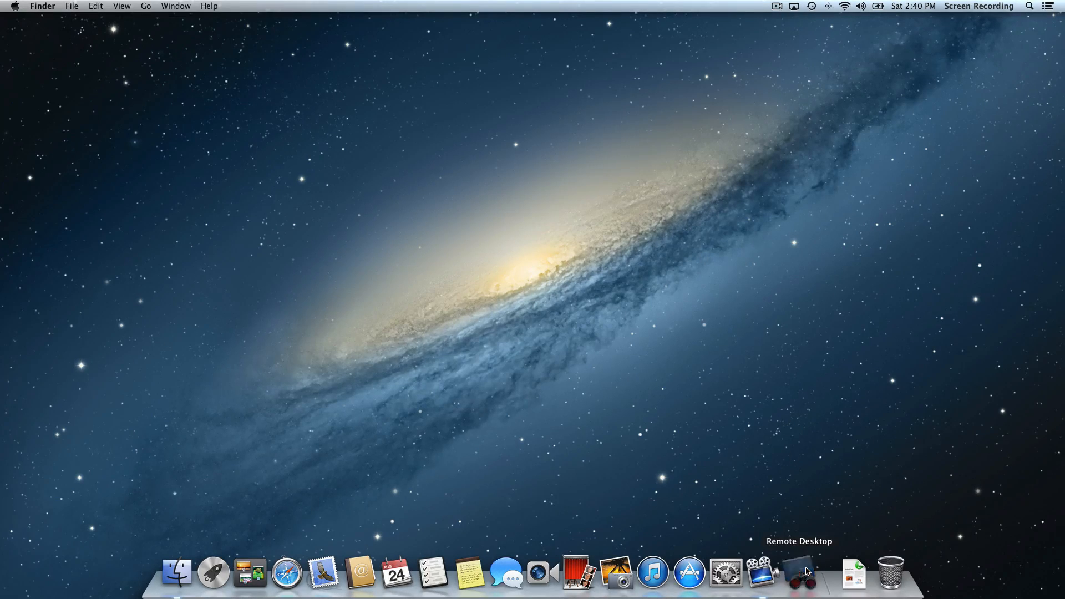
Launch Remote Desktop and select Hurt iMac and Hurt Mini in the Scanner list.
click(799, 572)
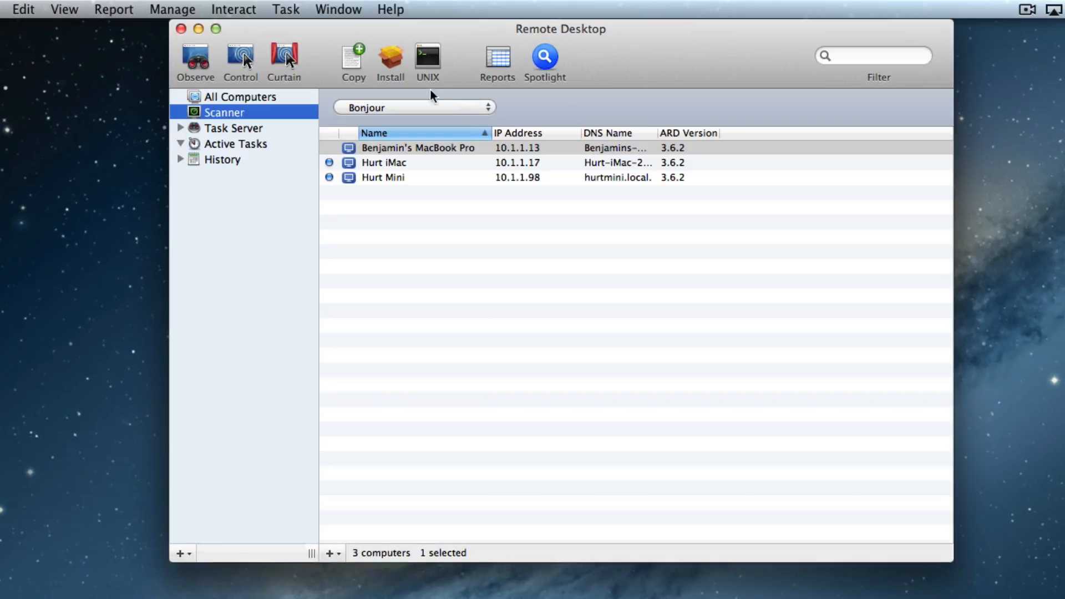
mouse_move(445, 109)
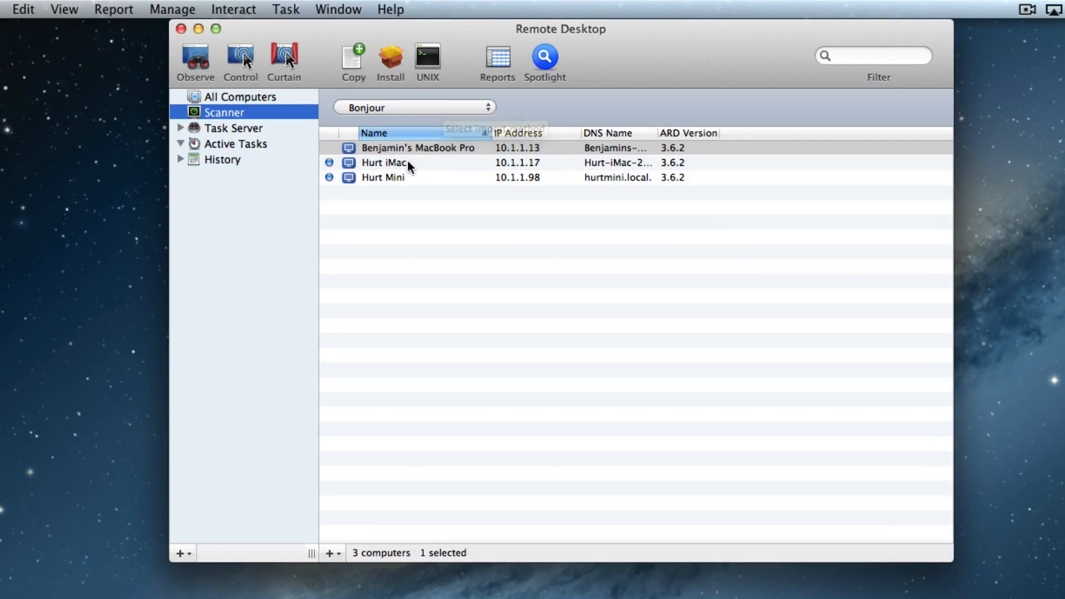
click(383, 178)
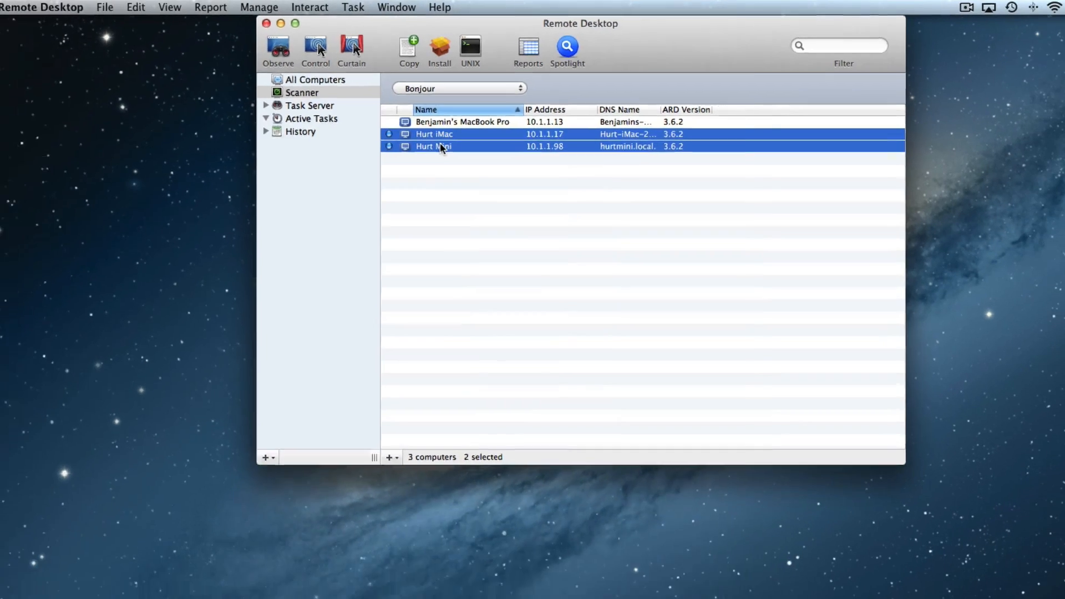
click(278, 52)
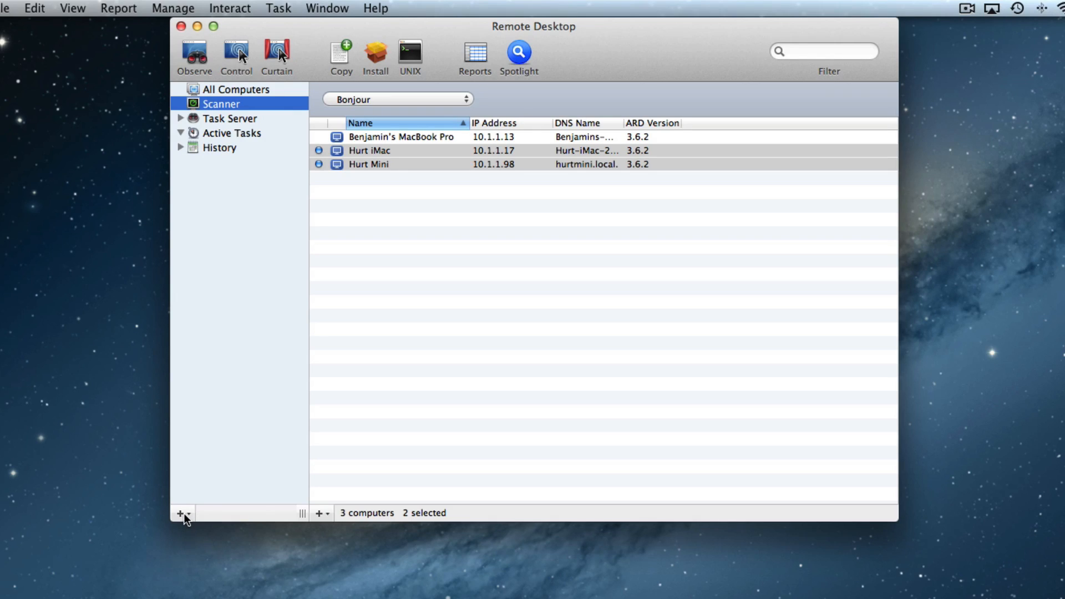
Create a new empty computer list named First Period, then return to the Scanner results.
click(182, 513)
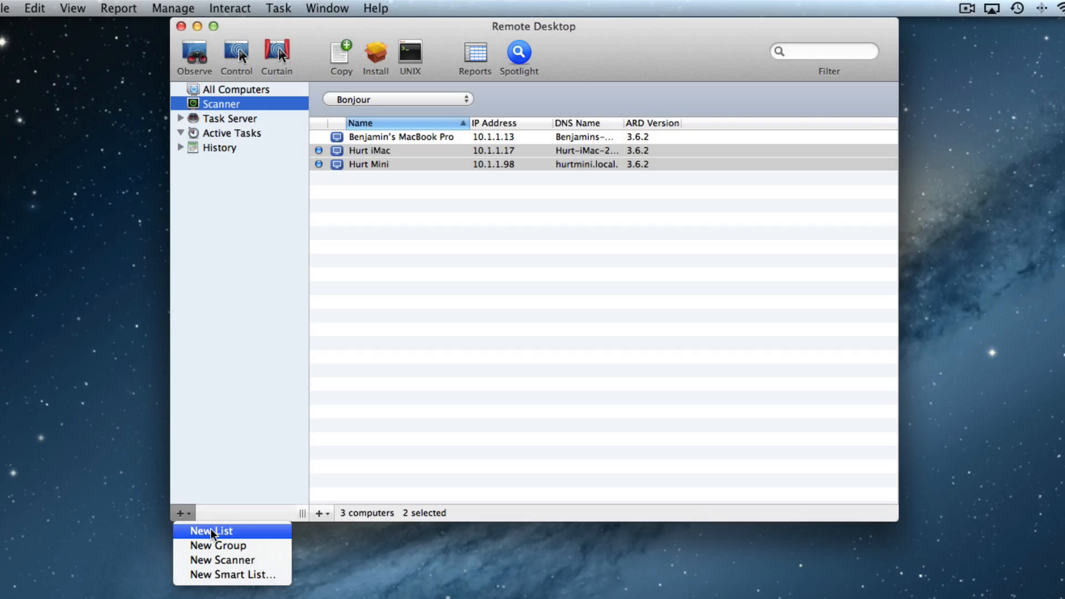
click(211, 530)
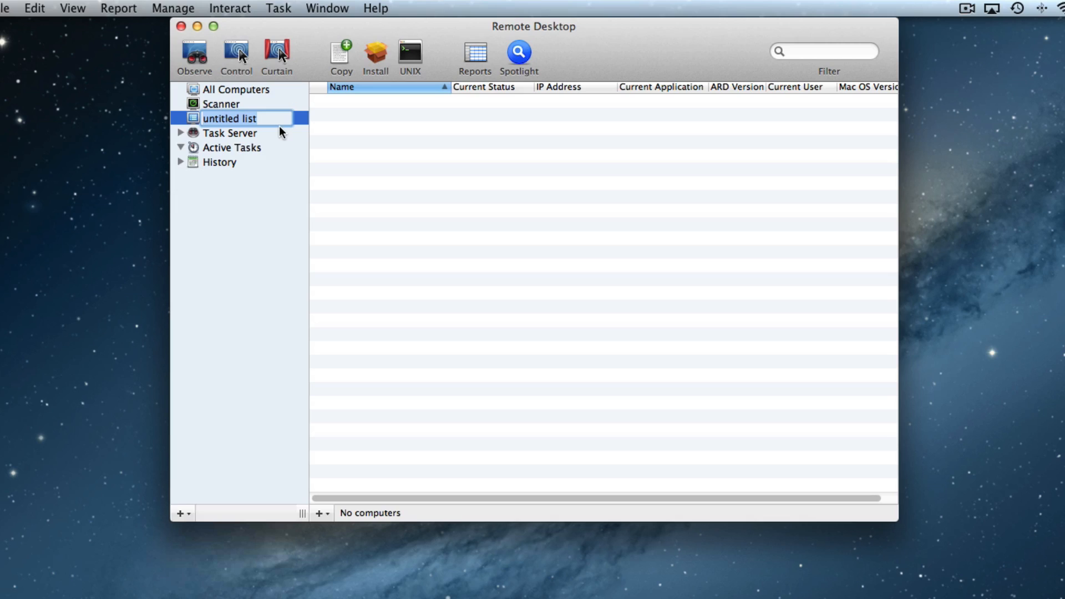
text(First Period)
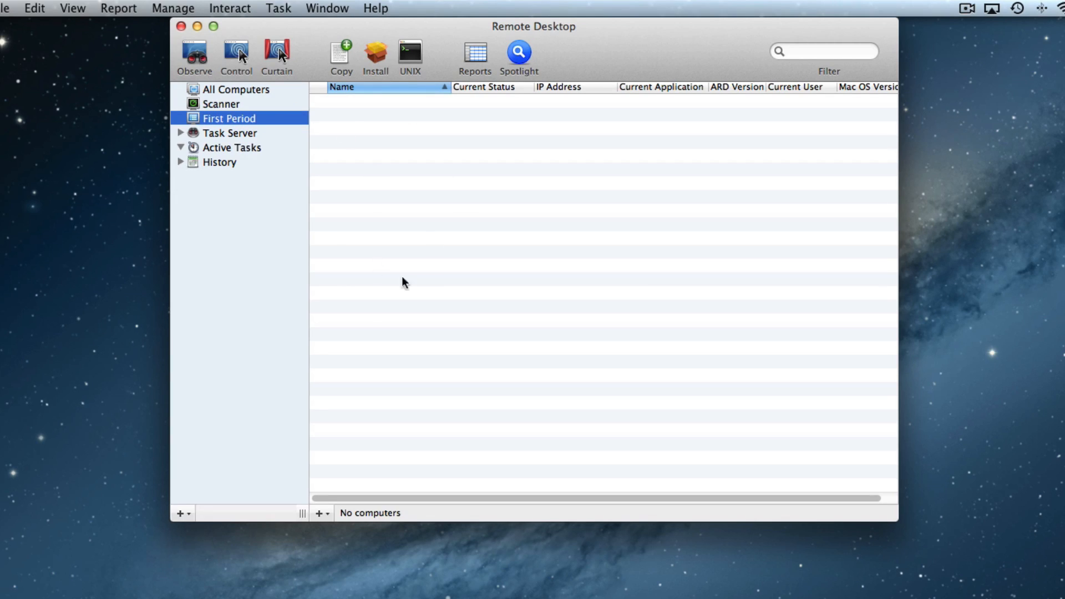
click(221, 104)
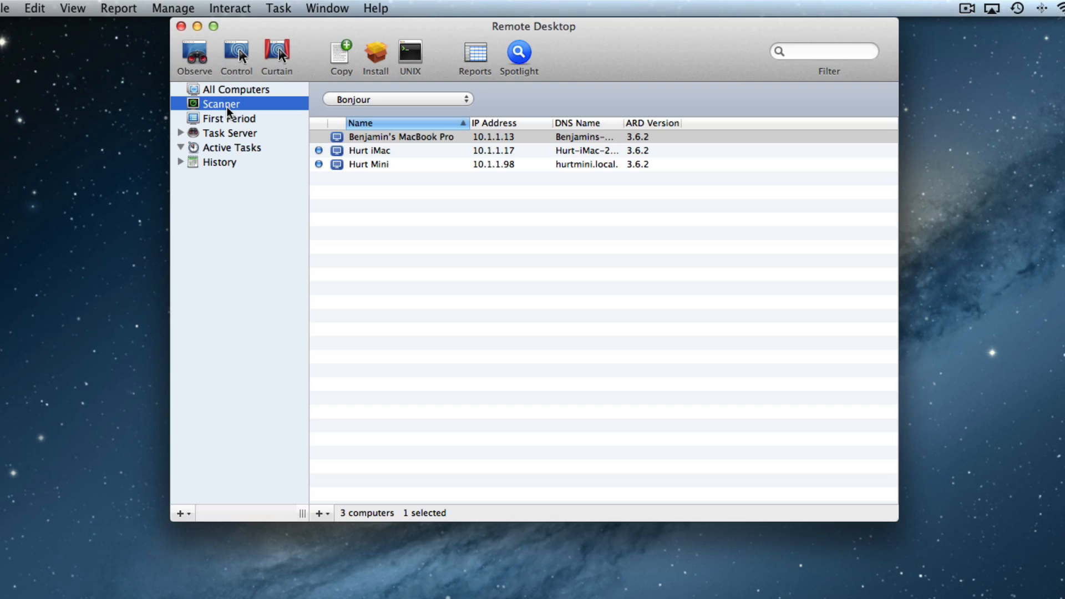
mouse_move(397, 178)
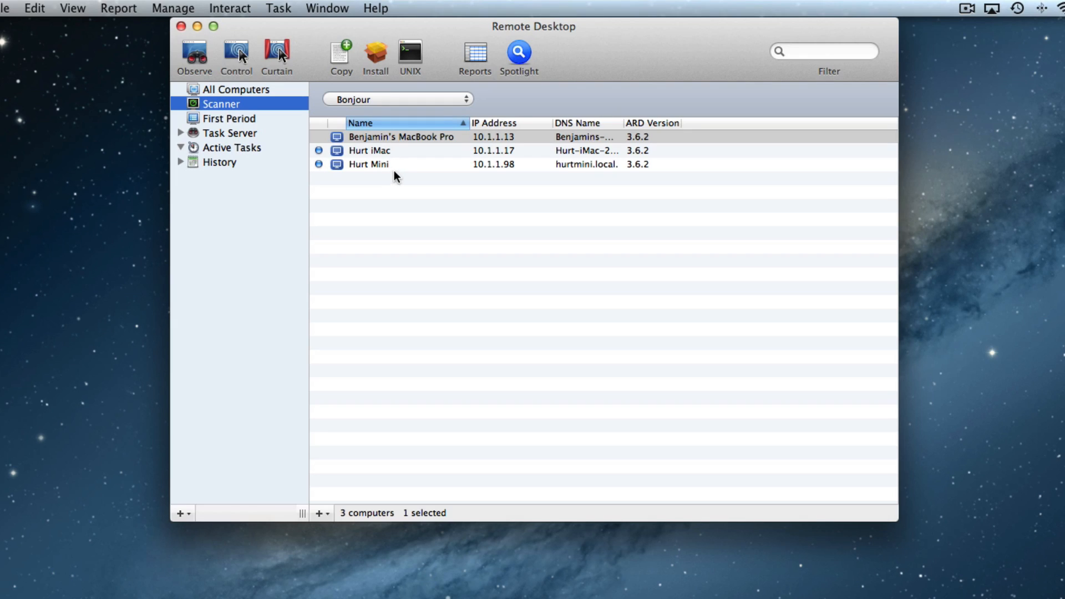
Drag Hurt Mini from the Scanner into First Period and verify the list contains it.
click(369, 164)
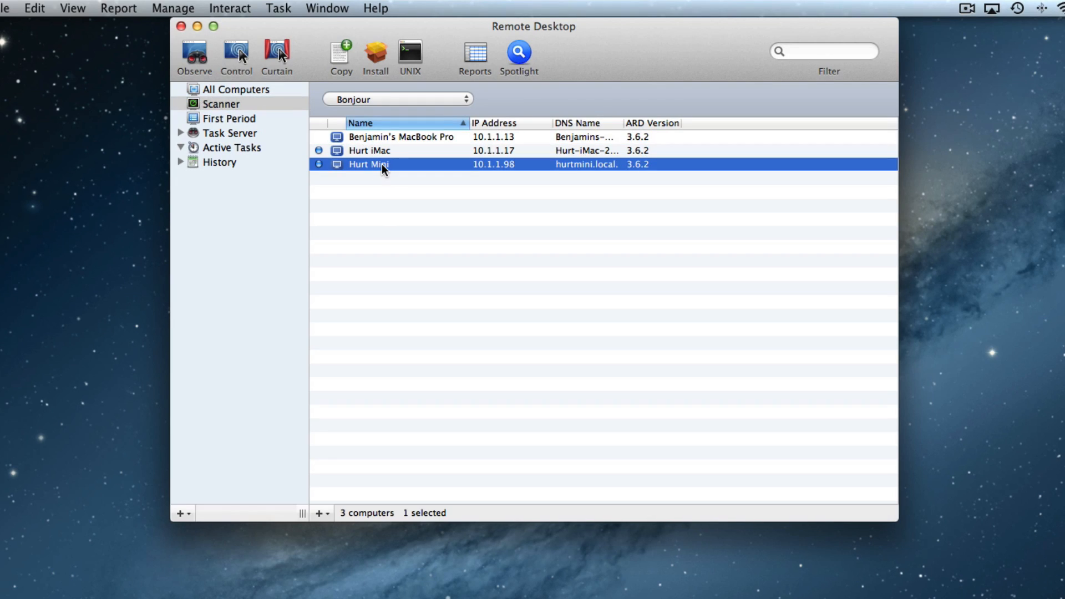
drag(382, 168, 252, 118)
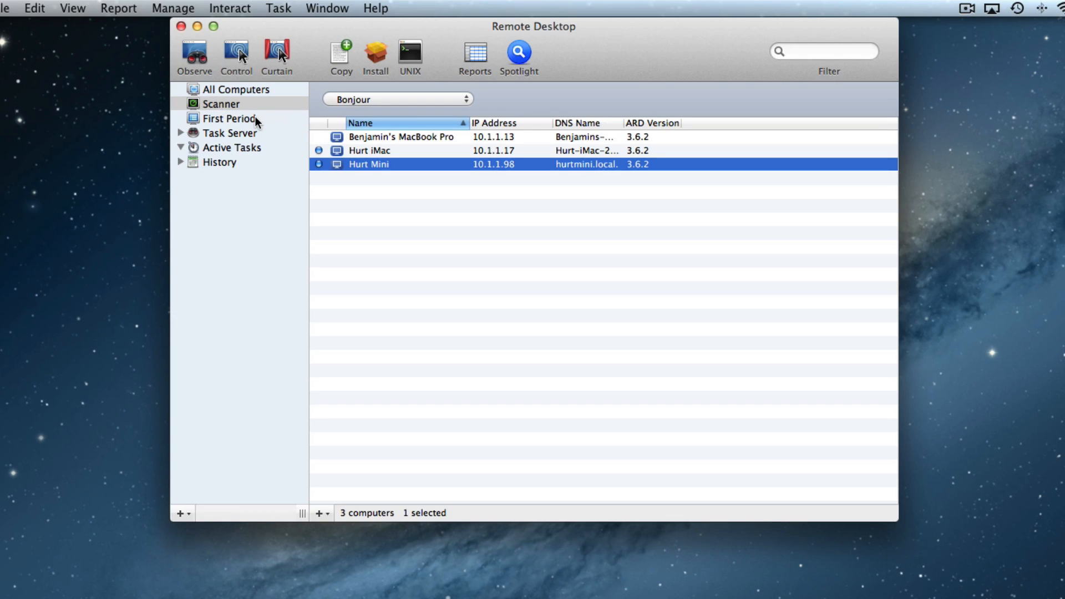
click(227, 119)
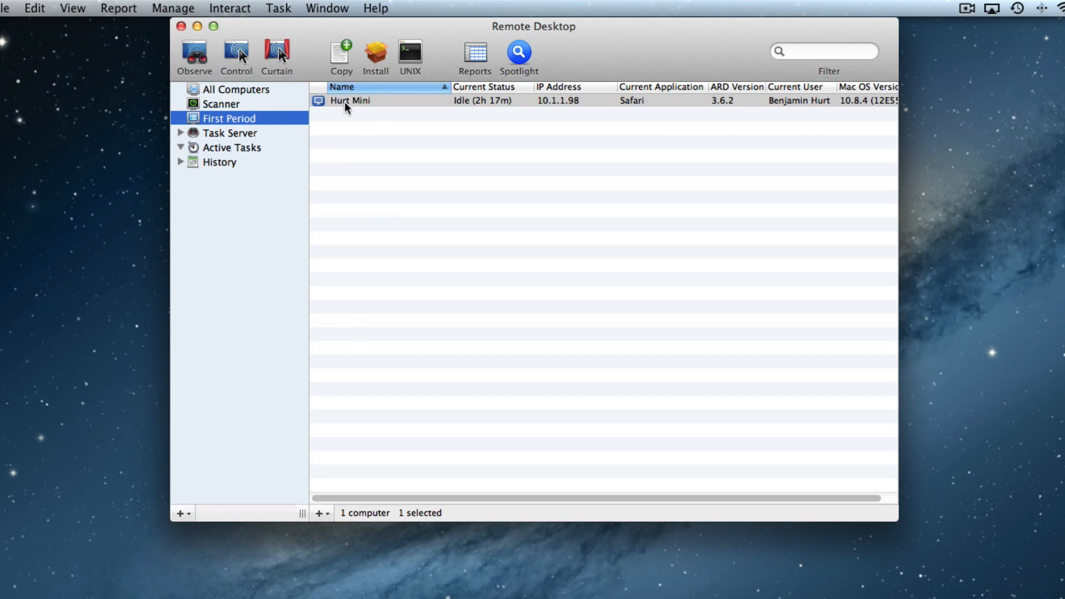
click(220, 104)
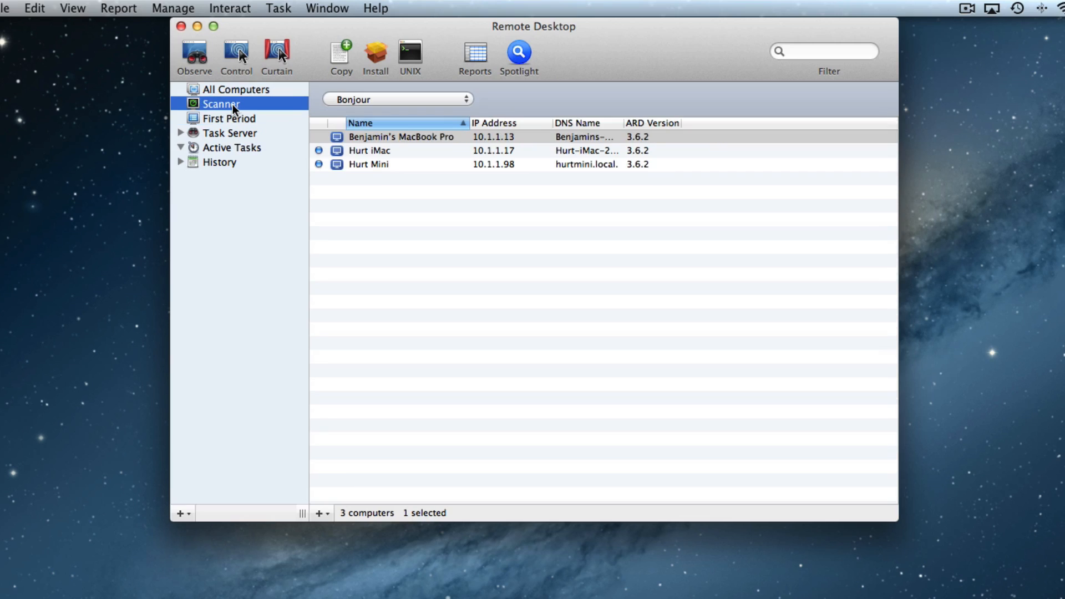
mouse_move(364, 160)
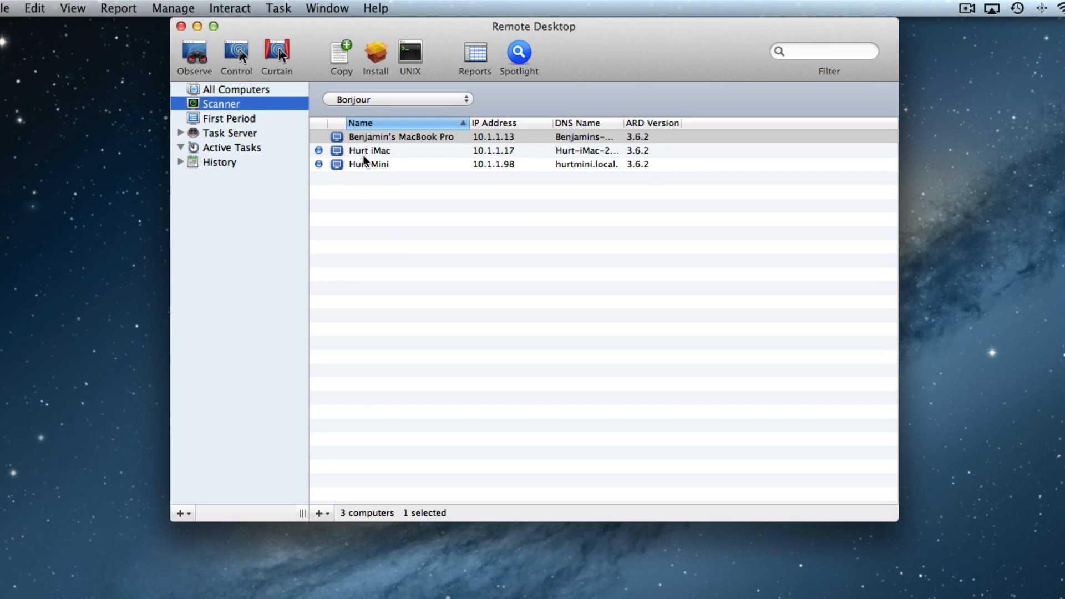
click(228, 119)
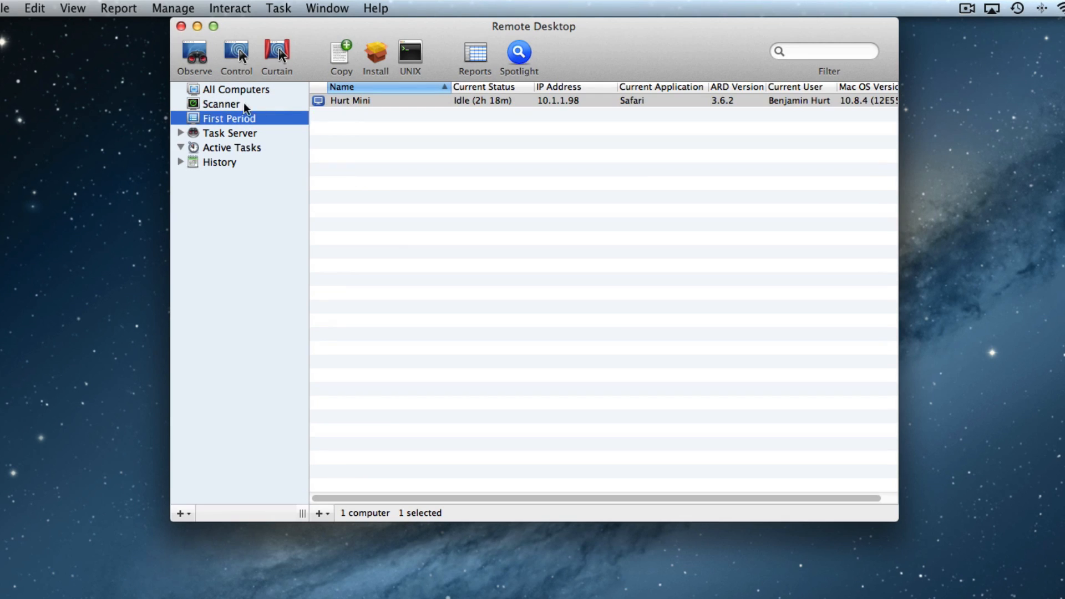
click(221, 103)
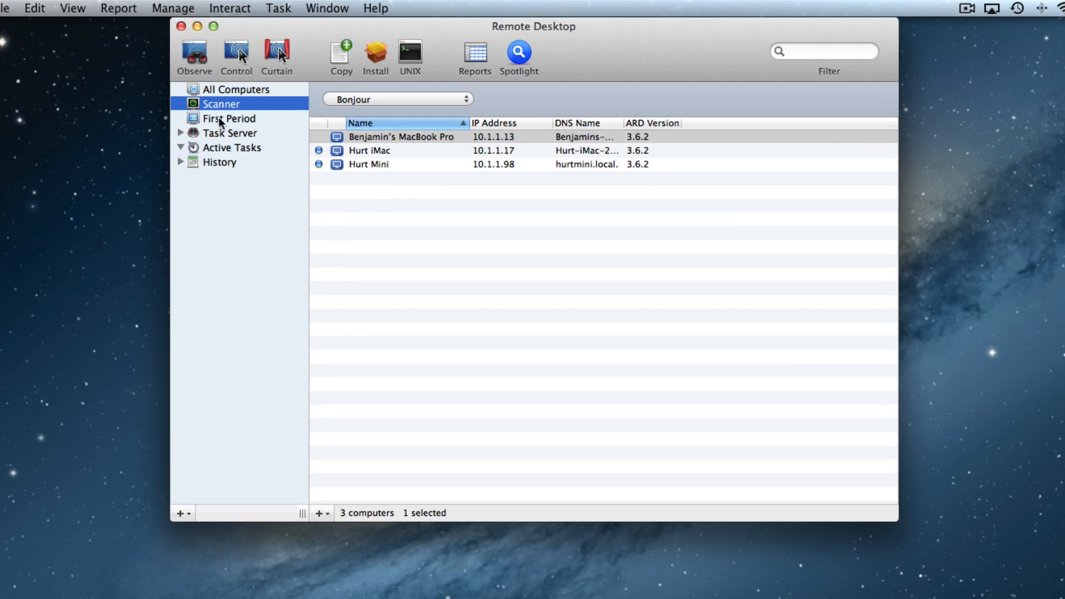
Create a Second Period list and add Hurt iMac and Hurt Mini to it from the Scanner.
click(180, 512)
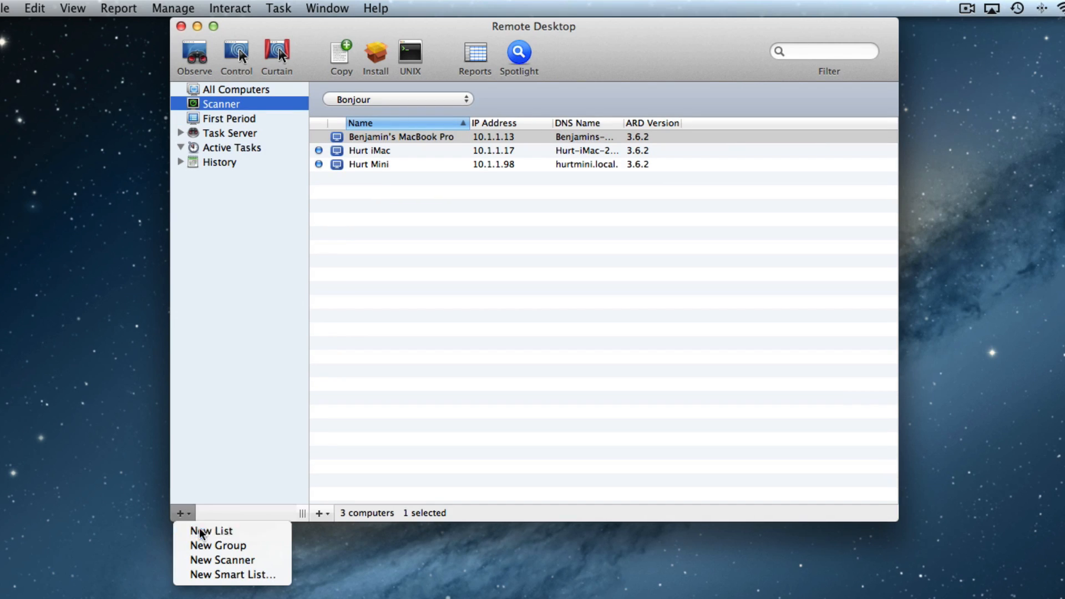
click(211, 534)
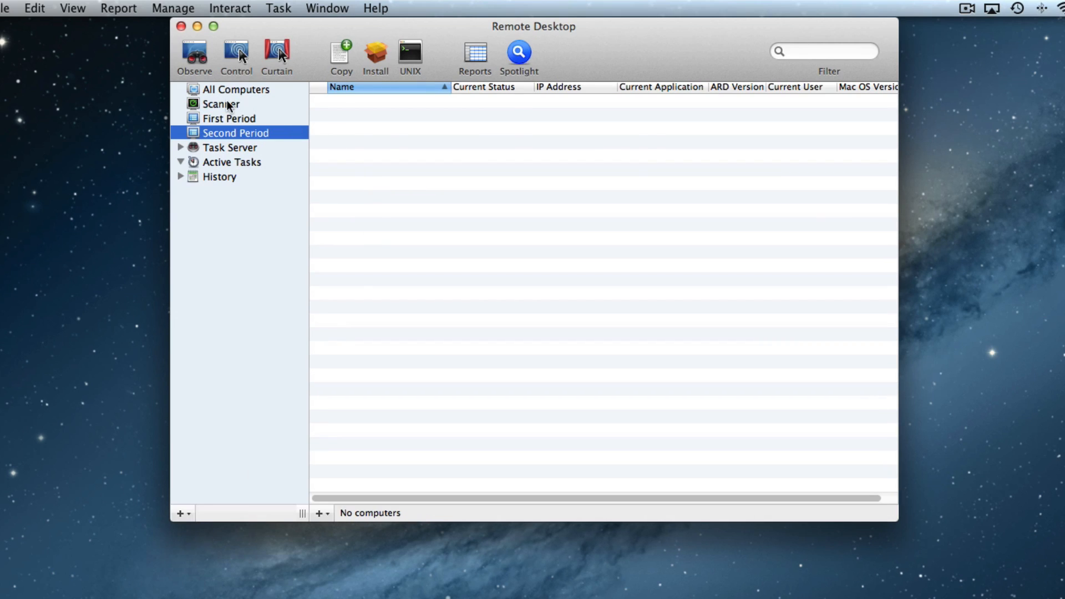
click(220, 105)
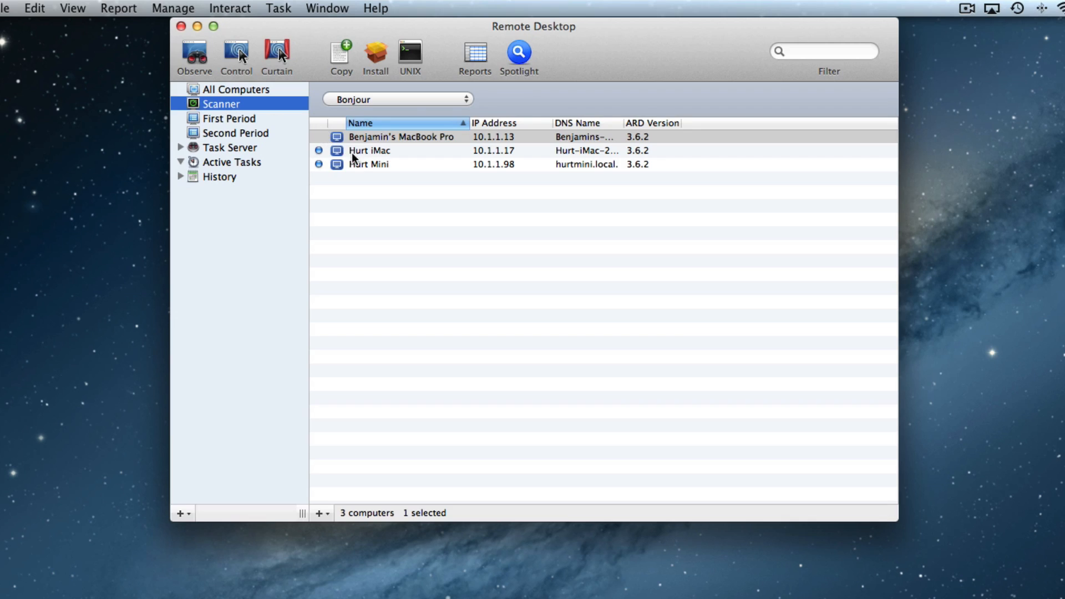
click(368, 164)
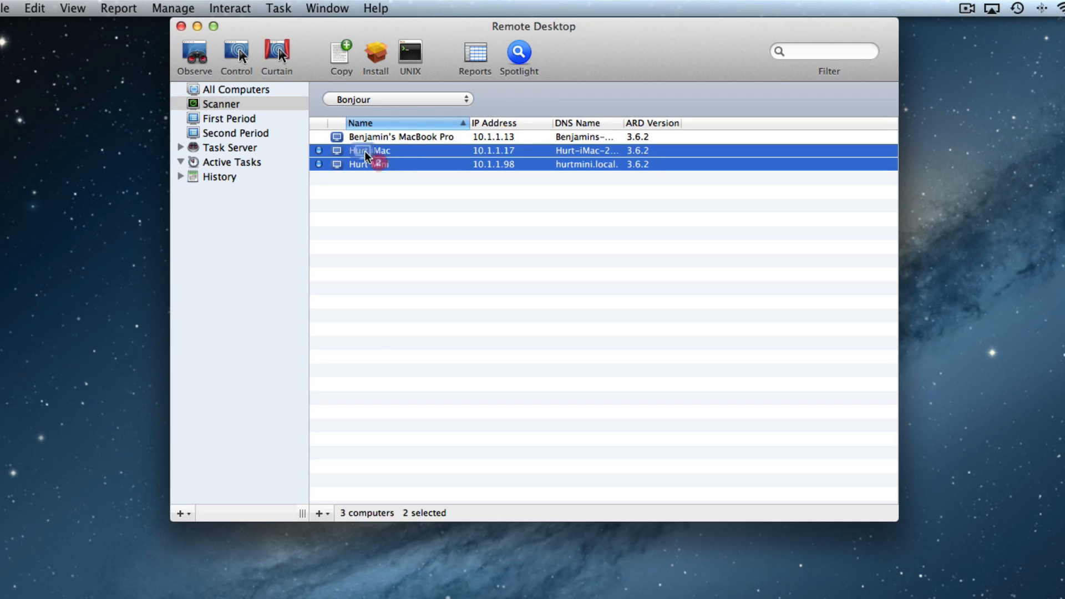
click(235, 132)
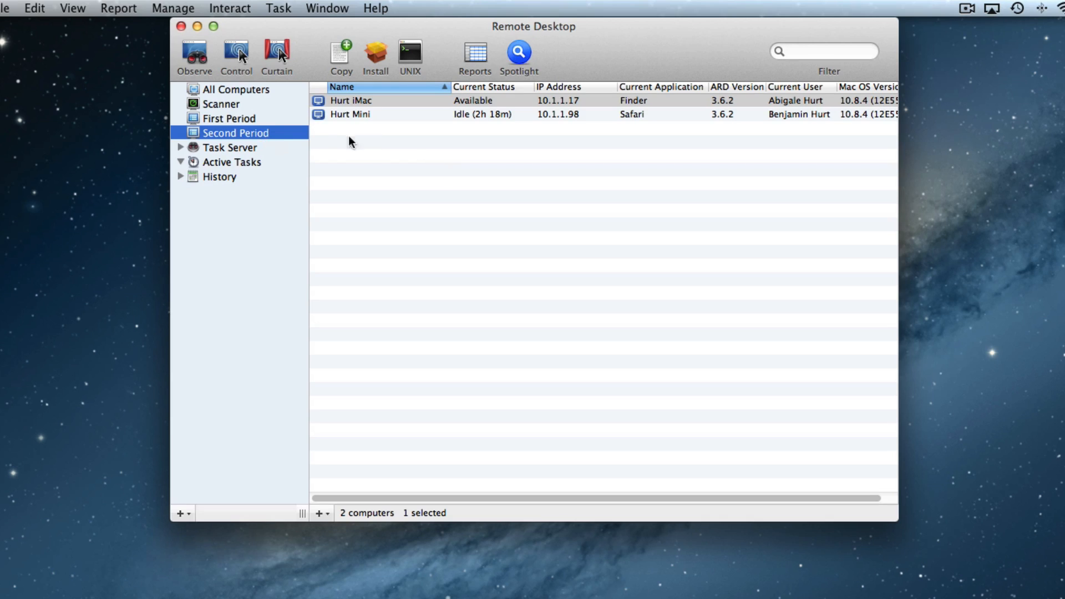
mouse_move(376, 146)
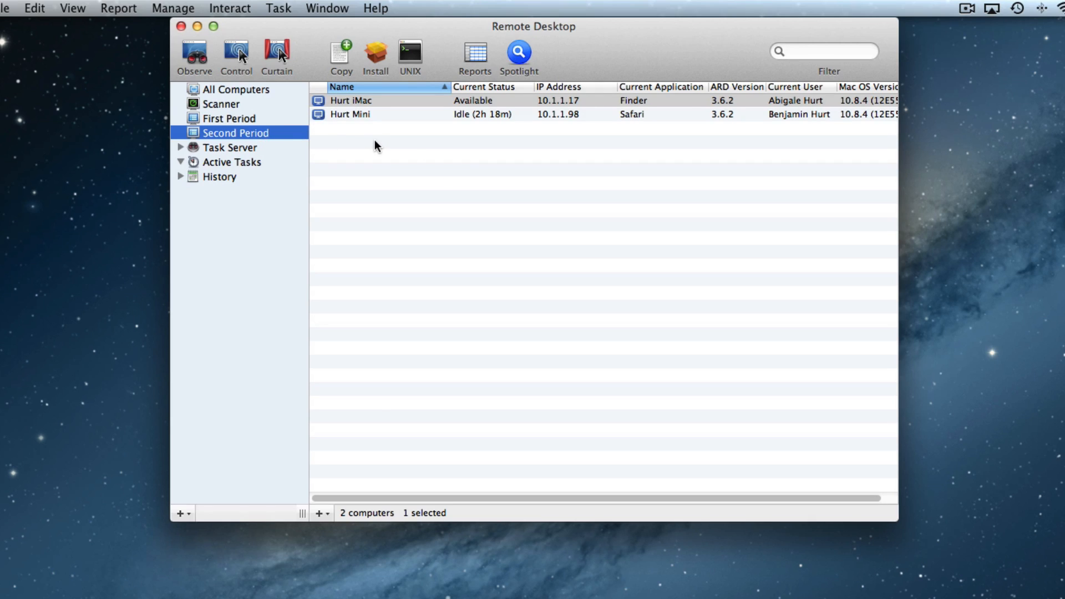
Delete Hurt iMac from Second Period so only Hurt Mini remains, then return to Scanner.
click(352, 101)
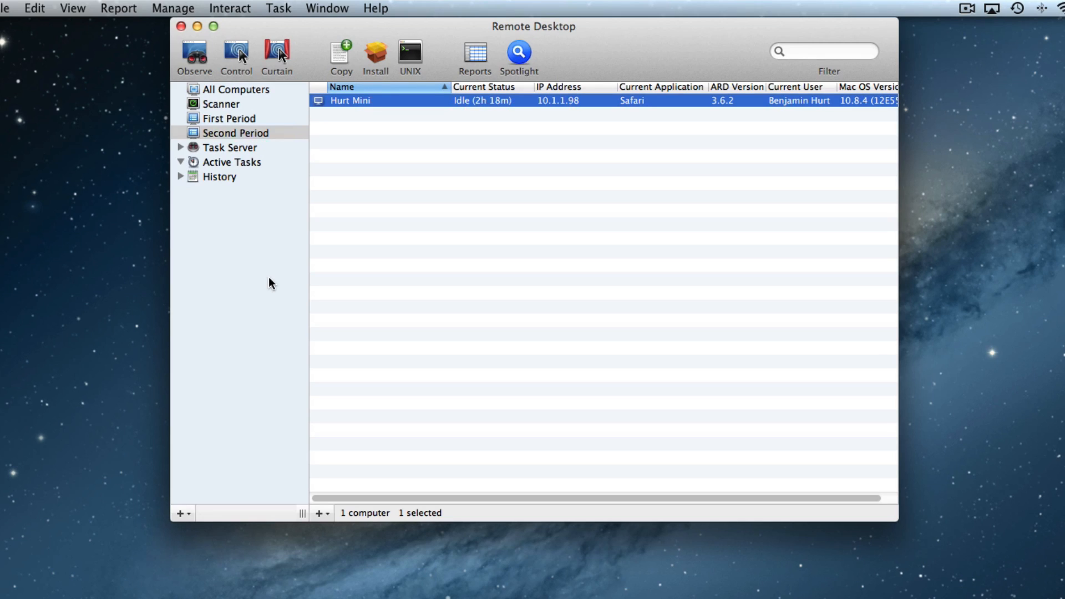
click(222, 104)
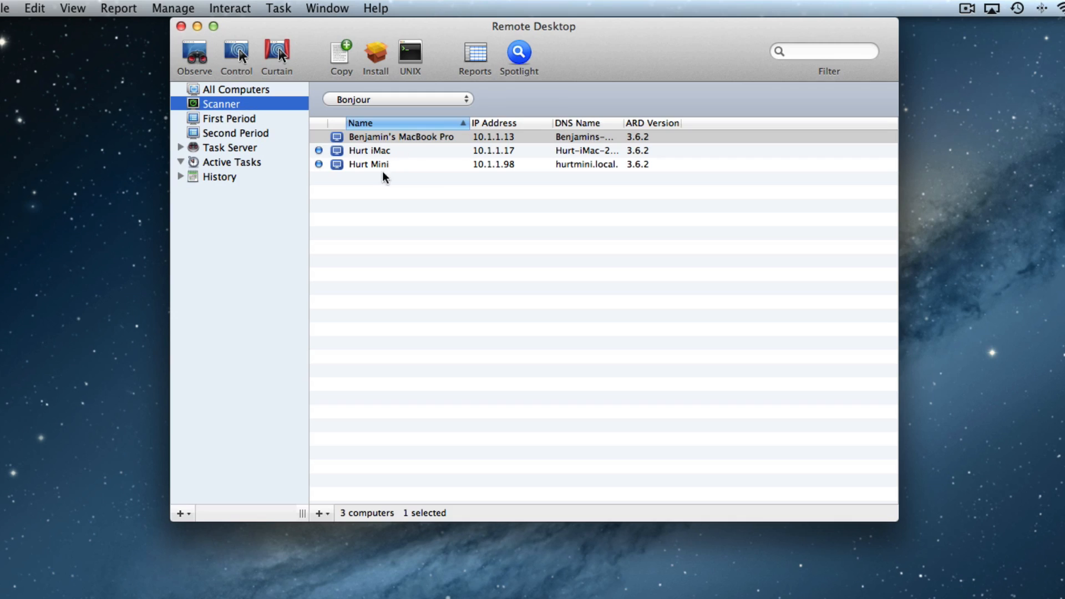